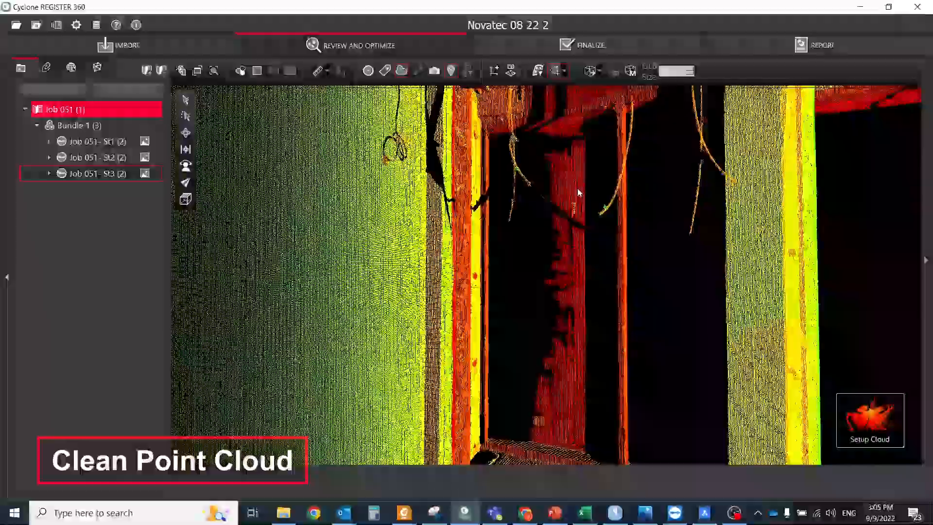
- Open the SetlCity2021 project in Review and Optimize and orbit over the scanned rooms
{"action": "left_click", "coordinate": [400, 70]}
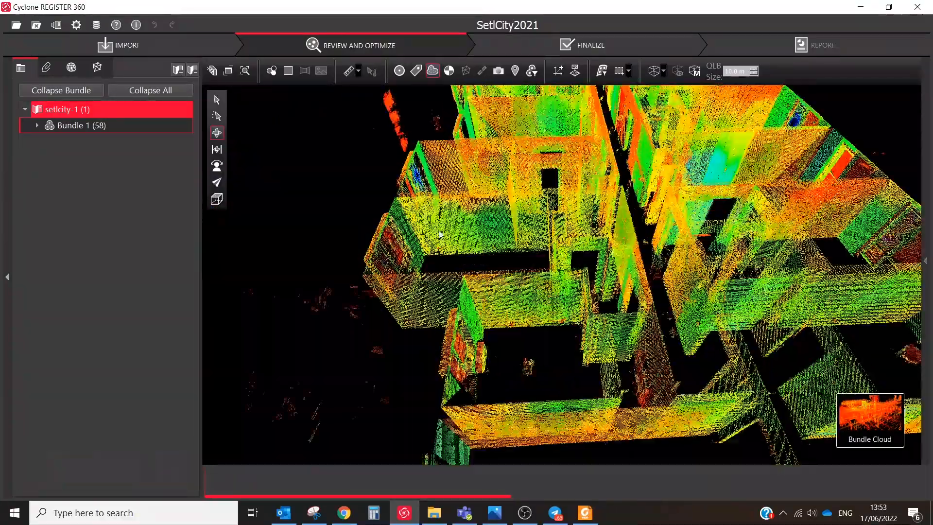
{"action": "left_click_drag", "start_coordinate": [440, 235], "coordinate": [516, 265]}
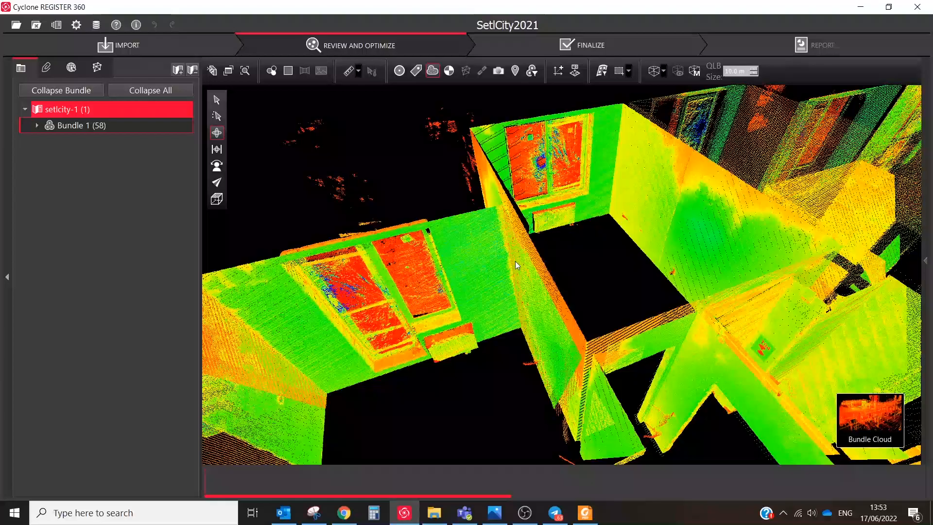
{"action": "left_click_drag", "start_coordinate": [516, 264], "coordinate": [606, 241]}
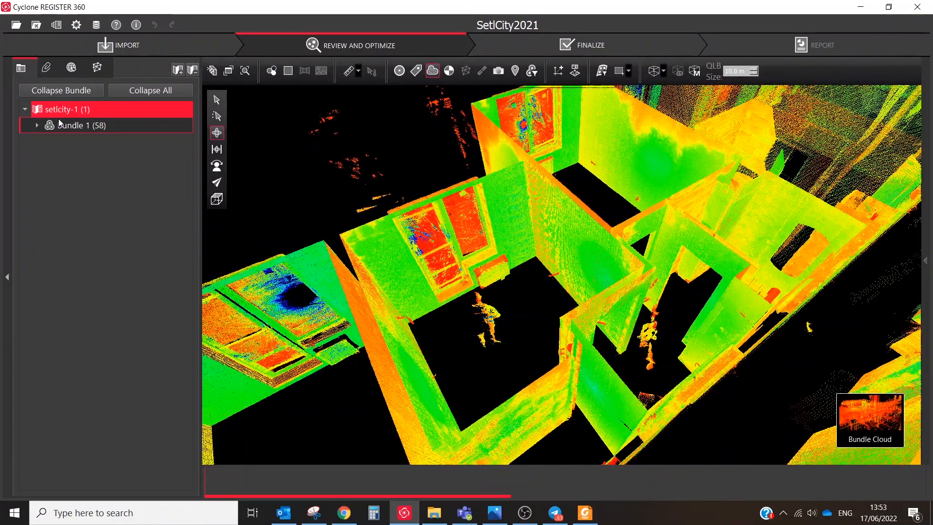
- Run Detect Moving Objects on Bundle 1 and inspect the people marked red in the rooms
{"action": "right_click", "coordinate": [82, 125]}
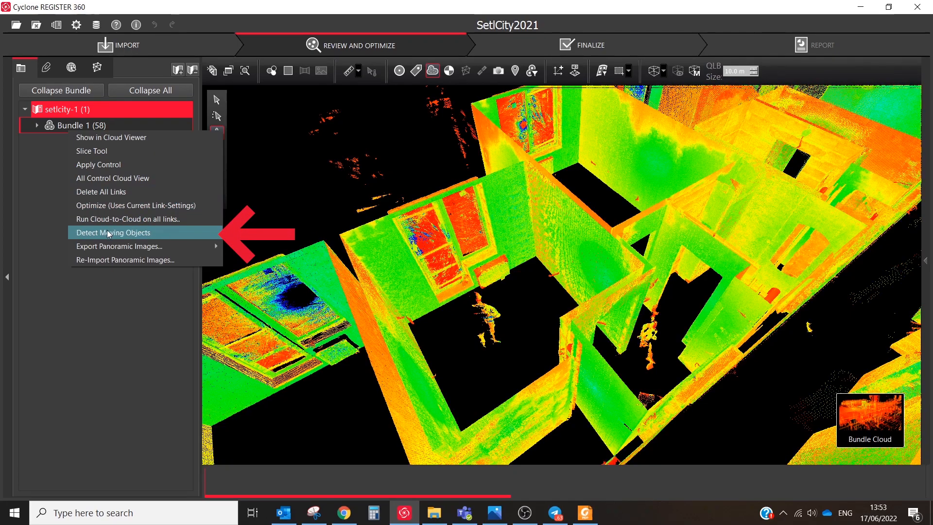
{"action": "left_click", "coordinate": [113, 232]}
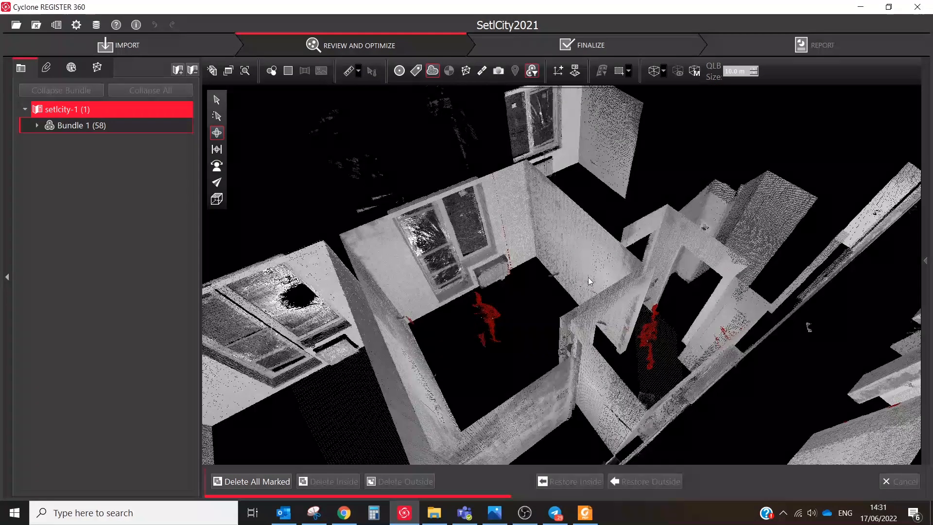
{"action": "left_click_drag", "start_coordinate": [588, 281], "coordinate": [534, 333]}
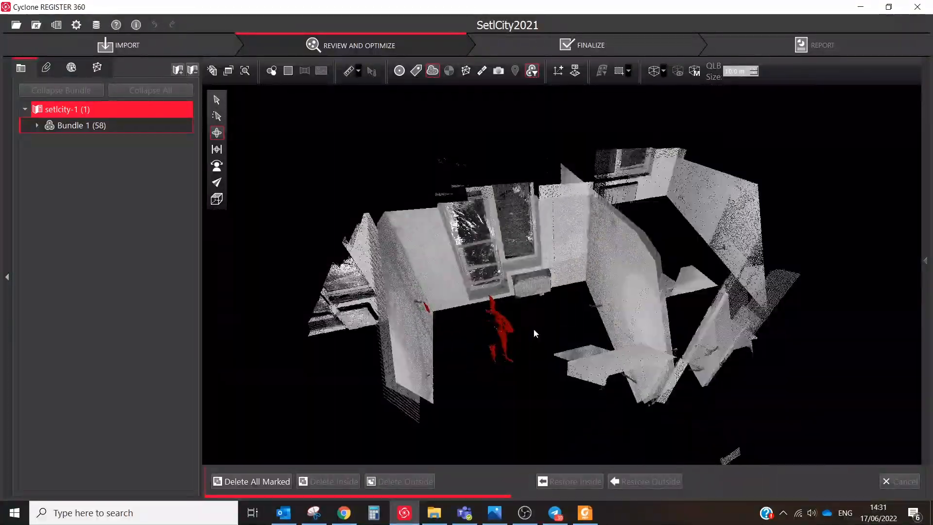
{"action": "left_click_drag", "start_coordinate": [534, 333], "coordinate": [644, 304]}
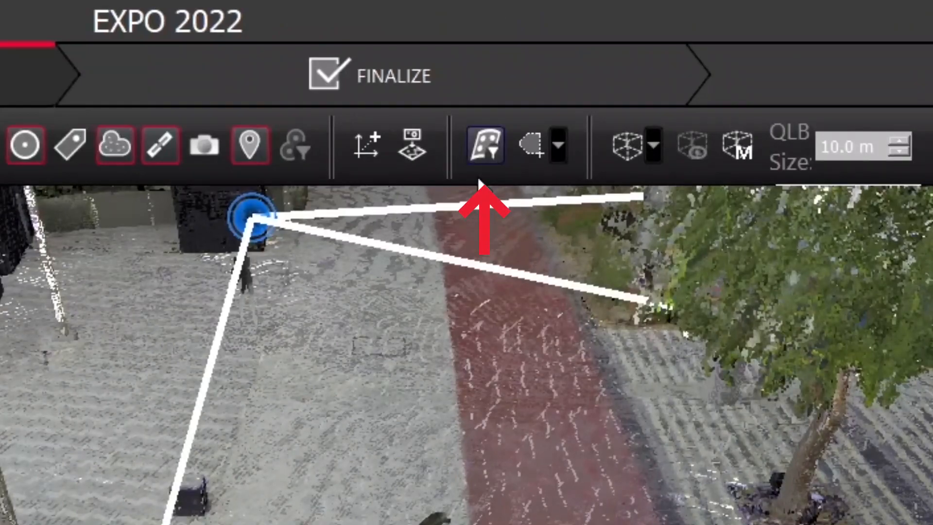
- Run Detect Moving Objects from the toolbar and review the red marked points around the setups
{"action": "left_click", "coordinate": [484, 144]}
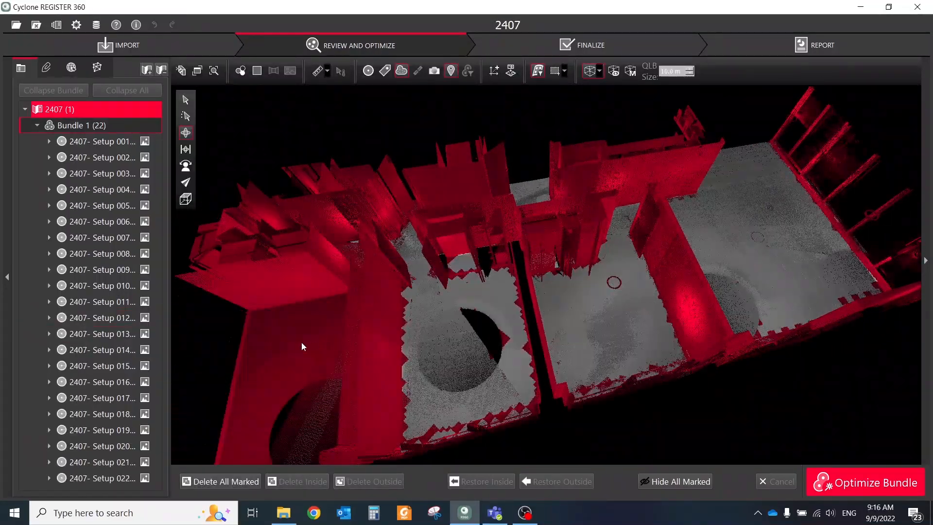
{"action": "left_click_drag", "start_coordinate": [302, 346], "coordinate": [448, 350]}
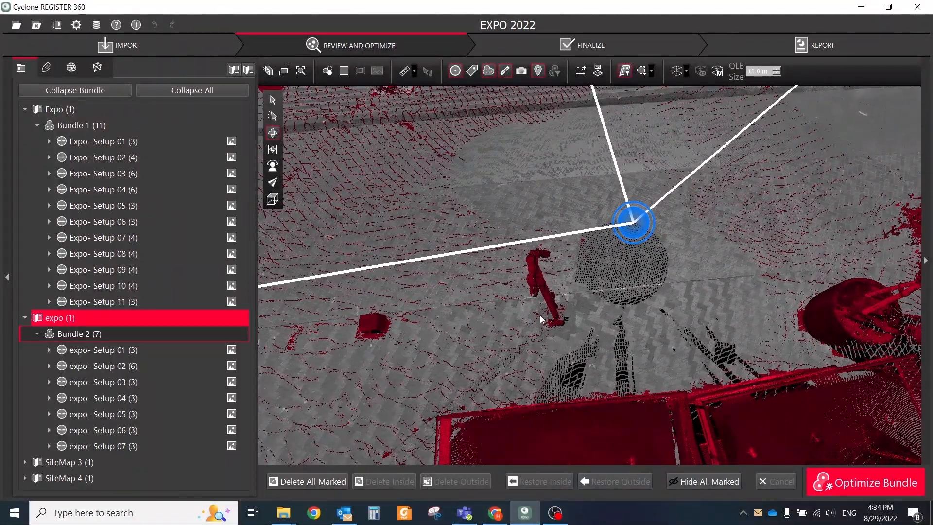
{"action": "left_click_drag", "start_coordinate": [631, 224], "coordinate": [512, 351]}
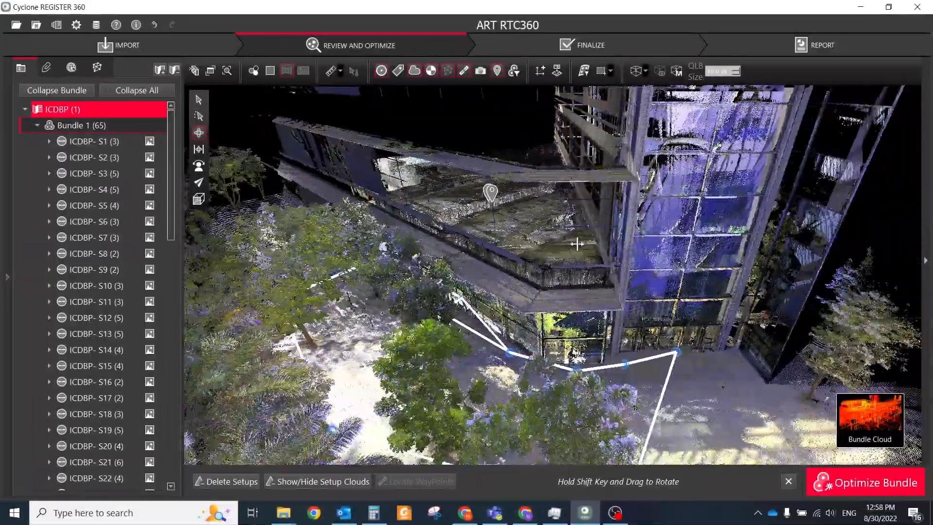
- Draw a limit box around the glass facade with the Limit Box tool
{"action": "left_click", "coordinate": [644, 70]}
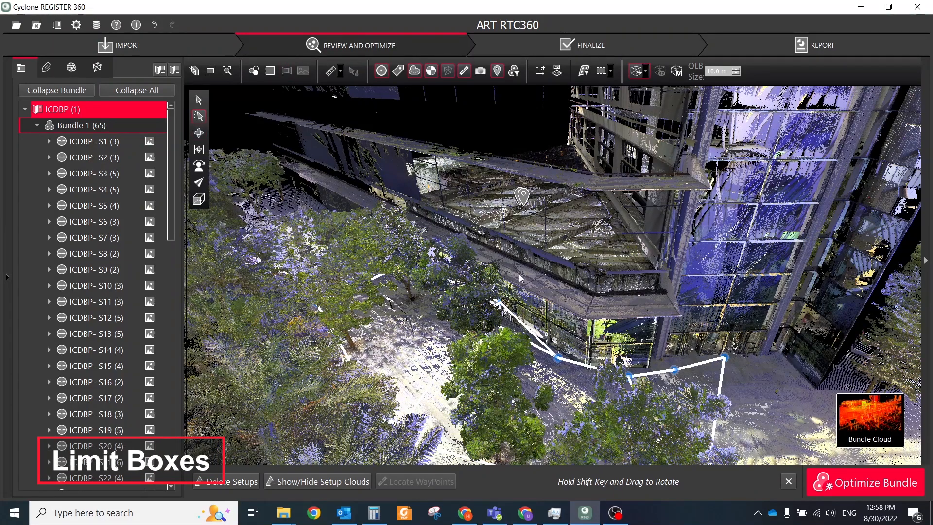
{"action": "left_click", "coordinate": [287, 71]}
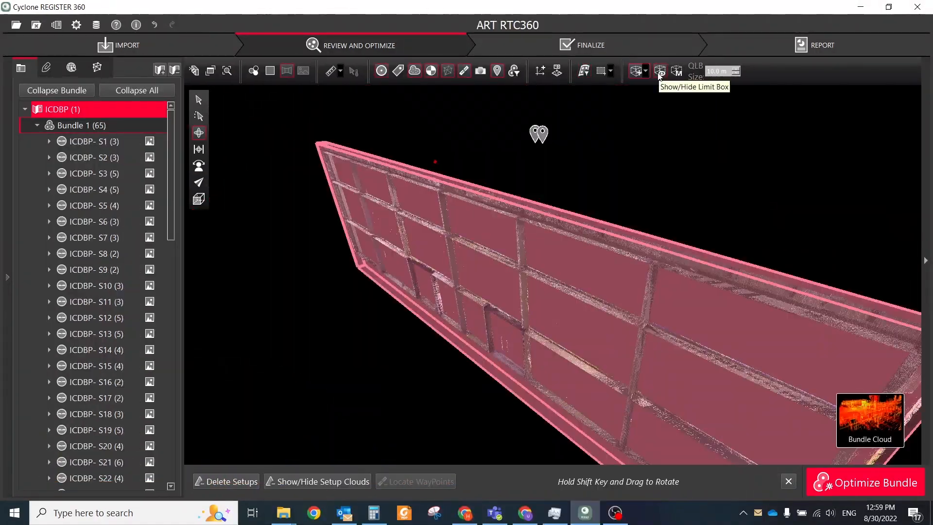
- Rename LimitBox-2 to Facade in the Limit Box Manager and add Room 1 and Room 2 boxes
{"action": "left_click", "coordinate": [676, 70]}
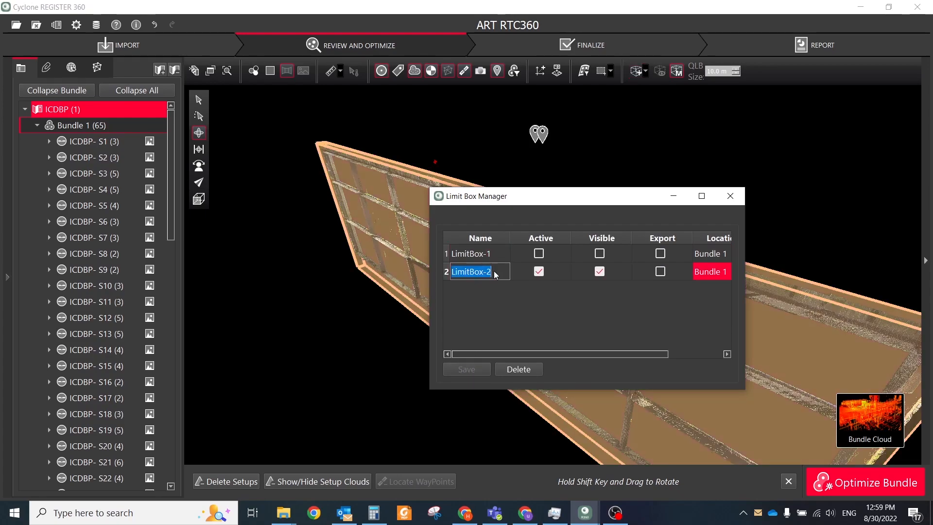
{"action": "type", "text": "Facade"}
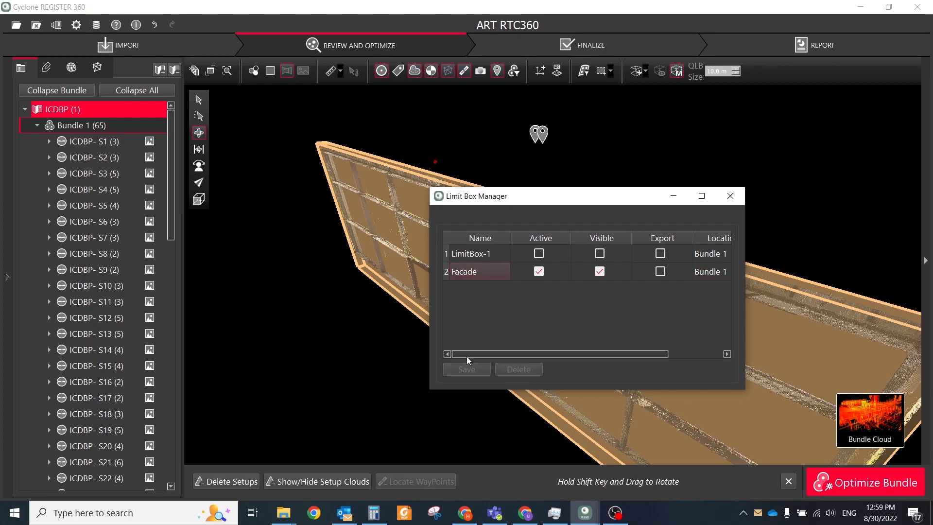
{"action": "mouse_move", "coordinate": [730, 196]}
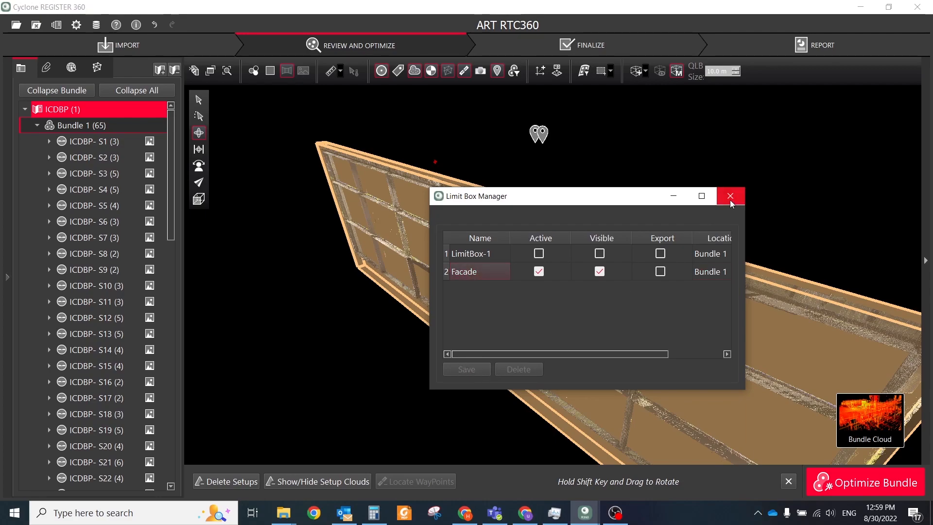
{"action": "left_click", "coordinate": [599, 272]}
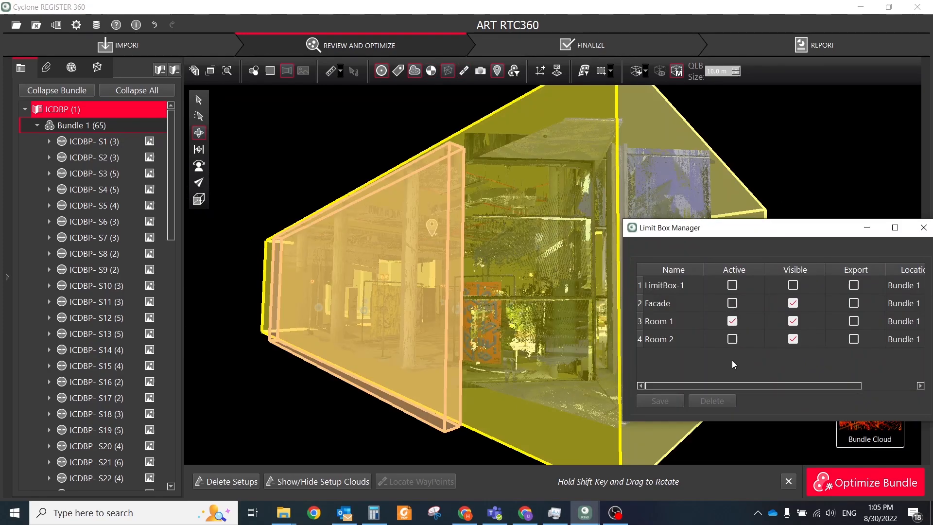
{"action": "left_click", "coordinate": [732, 338]}
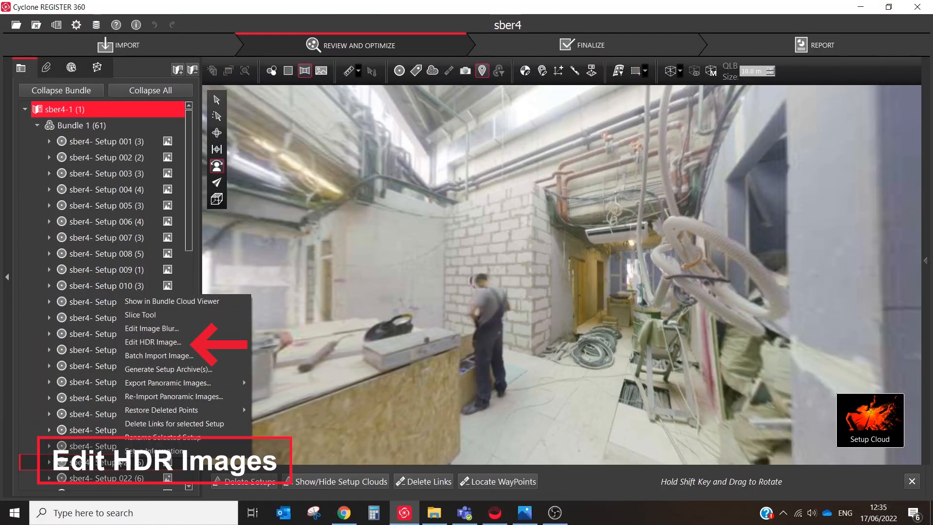
- Bring up the first setup's image options and launch its Image Blur Editor
{"action": "left_click", "coordinate": [153, 342]}
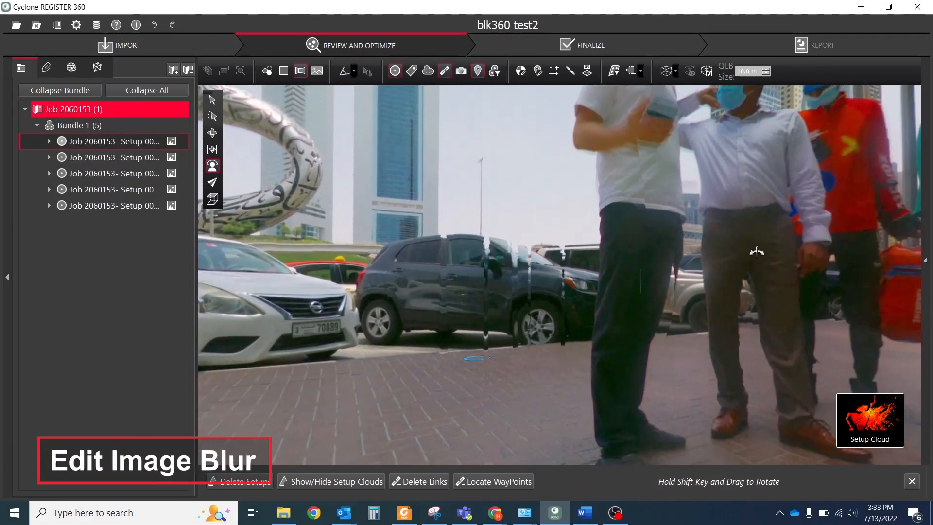
{"action": "right_click", "coordinate": [107, 141]}
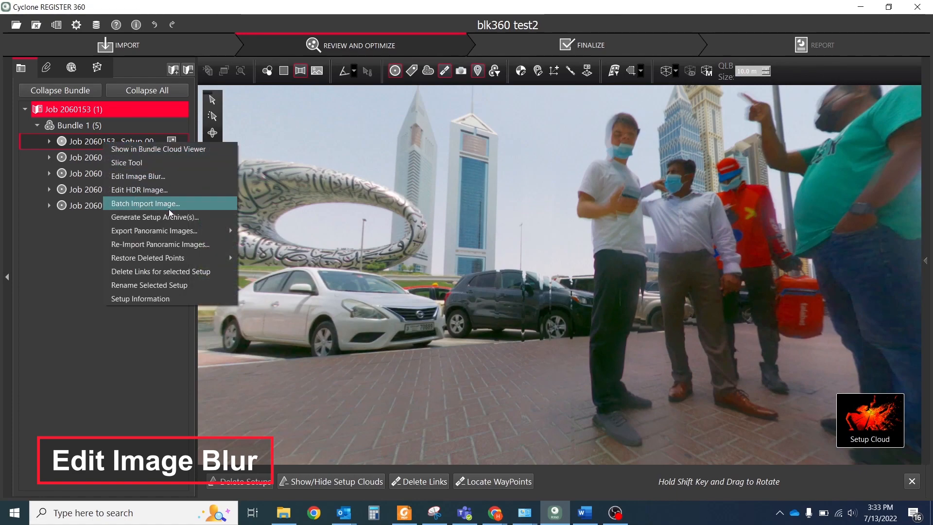
{"action": "mouse_move", "coordinate": [165, 197]}
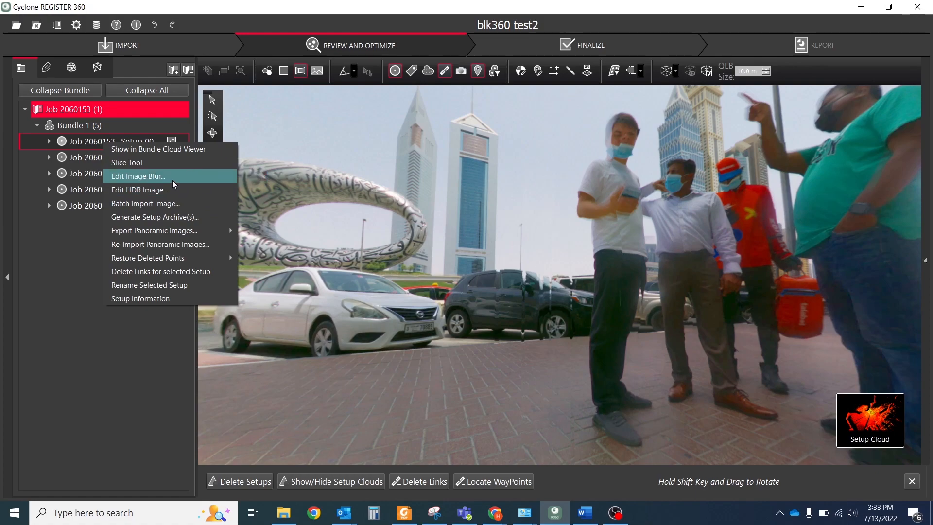
{"action": "left_click", "coordinate": [138, 176]}
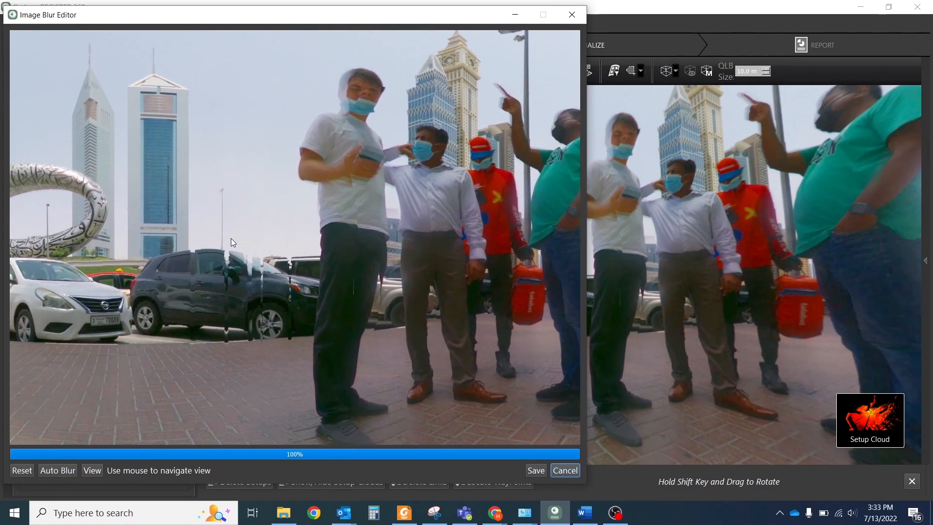
- Auto-blur the people in the panorama and blur a spot at the City Tower 2 entrance
{"action": "left_click", "coordinate": [57, 471]}
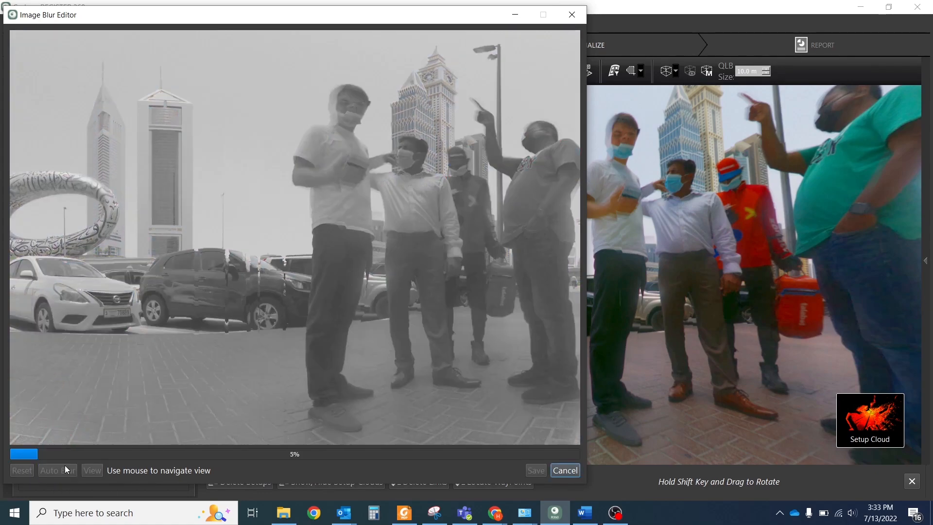
{"action": "left_click", "coordinate": [58, 470]}
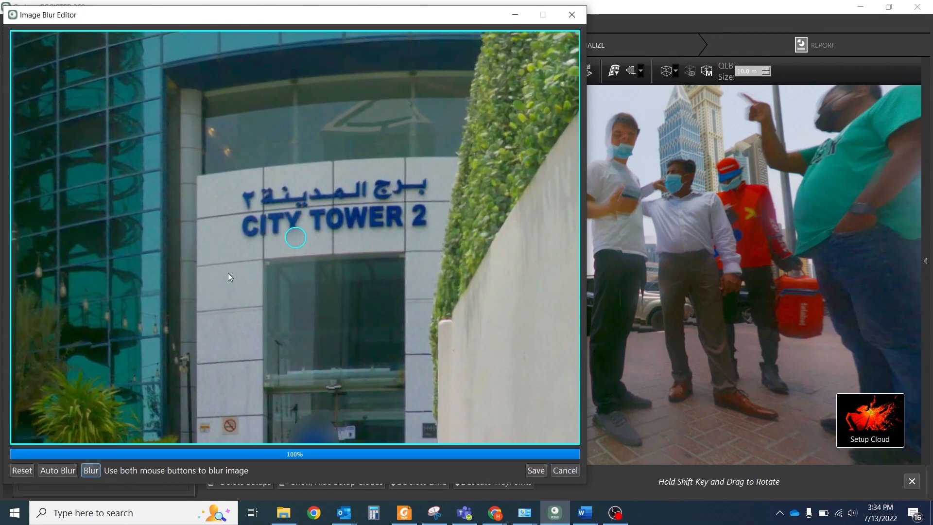
{"action": "left_click", "coordinate": [298, 245]}
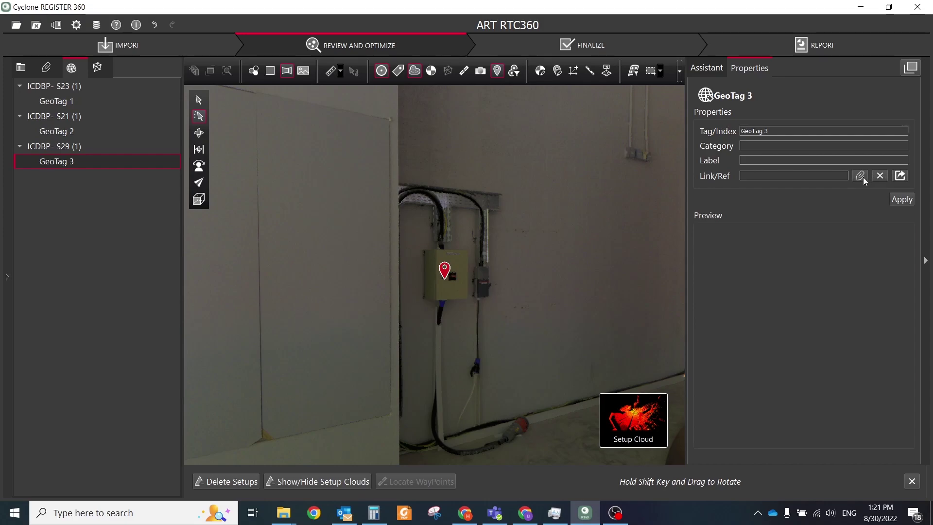
- Attach photo1661854709.jpeg as GeoTag 3's linked asset via Choose Asset
{"action": "left_click", "coordinate": [859, 175]}
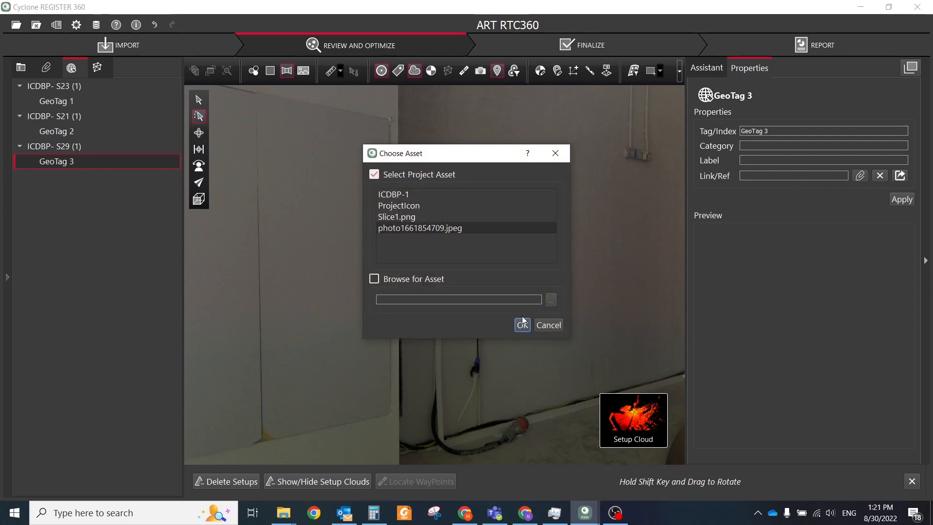
{"action": "left_click", "coordinate": [522, 324]}
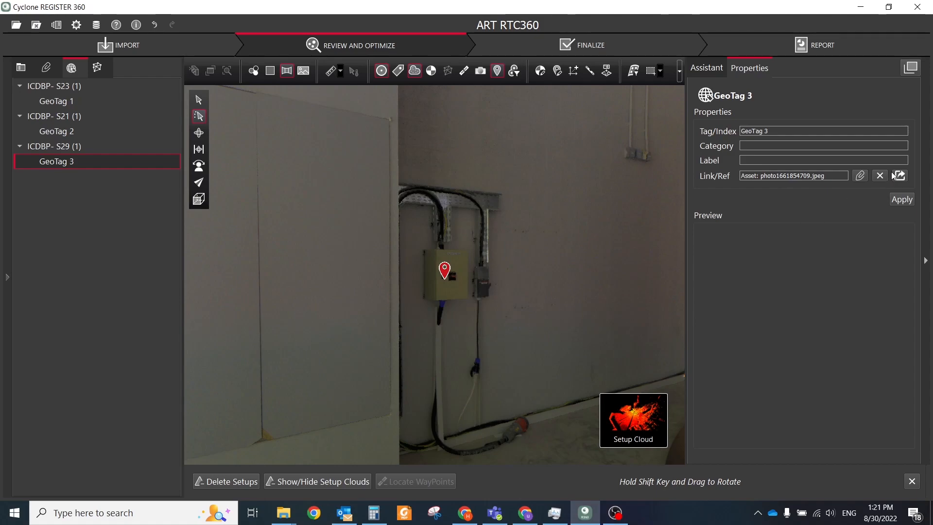
{"action": "type", "text": "Ima"}
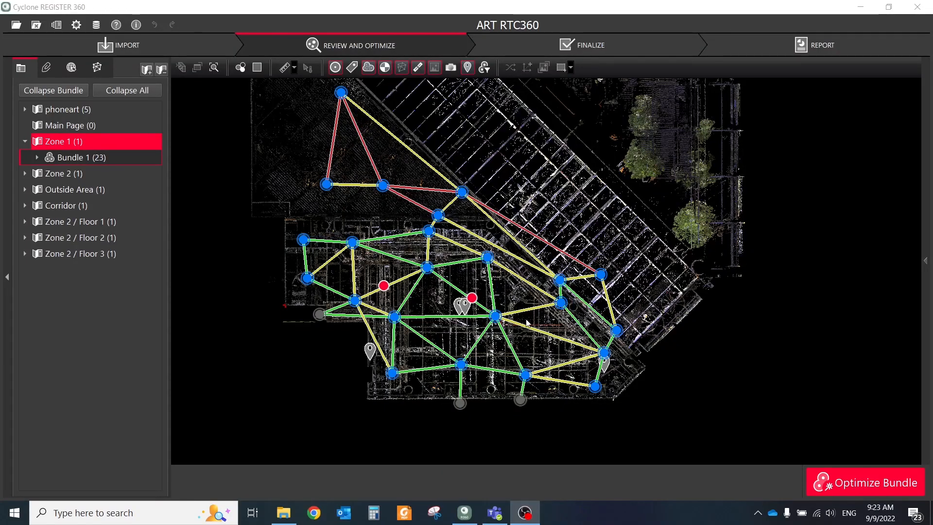
{"action": "left_click", "coordinate": [37, 158]}
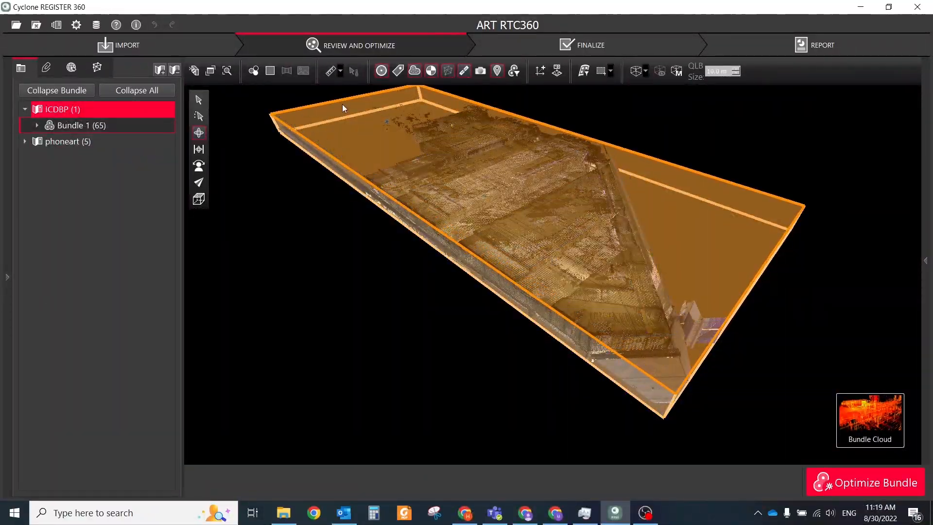
- Apply a limit box around the area of interest for the ortho-image
{"action": "left_click", "coordinate": [677, 71]}
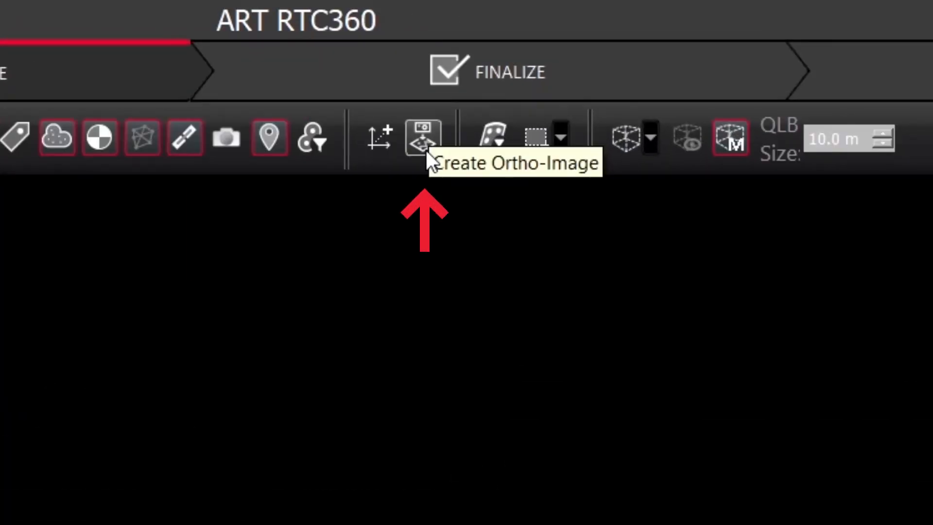
- Create ortho-image section files into D:/TEMP Projects/Art and review Slice1.png for the Orthoimage GeoTag
{"action": "left_click", "coordinate": [421, 137]}
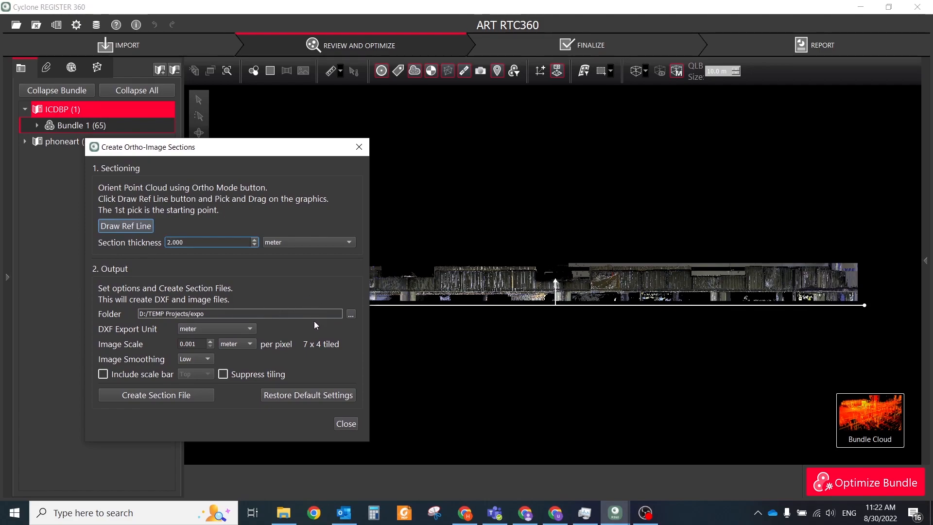
{"action": "left_click", "coordinate": [351, 312]}
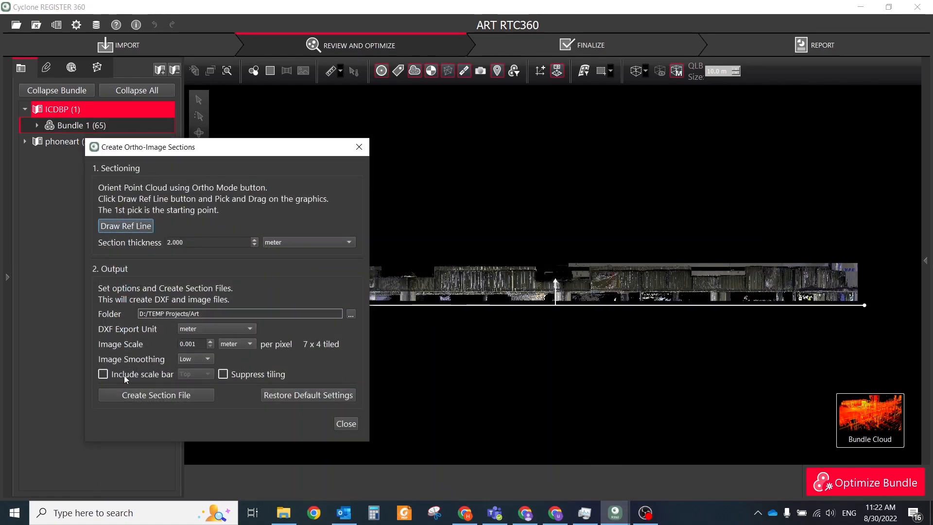
{"action": "left_click", "coordinate": [224, 373]}
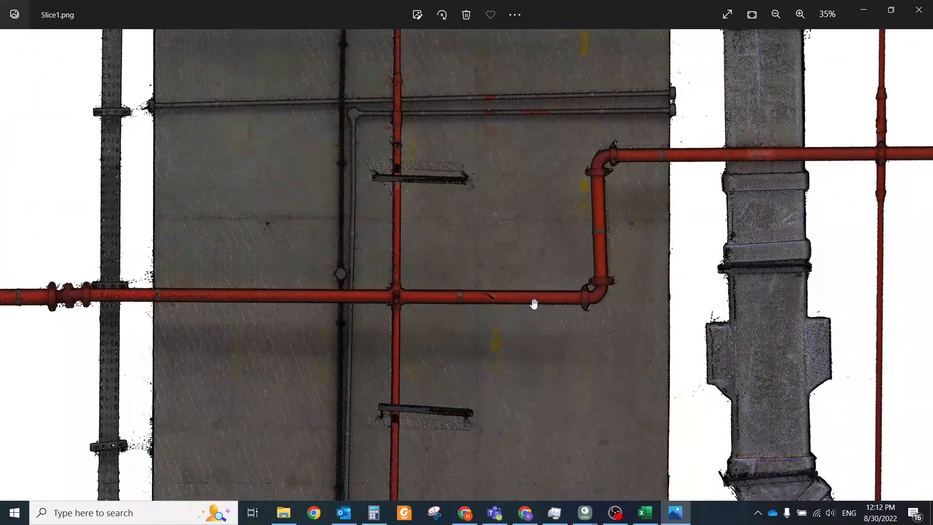
{"action": "scroll", "scroll_direction": "down", "scroll_amount": 3}
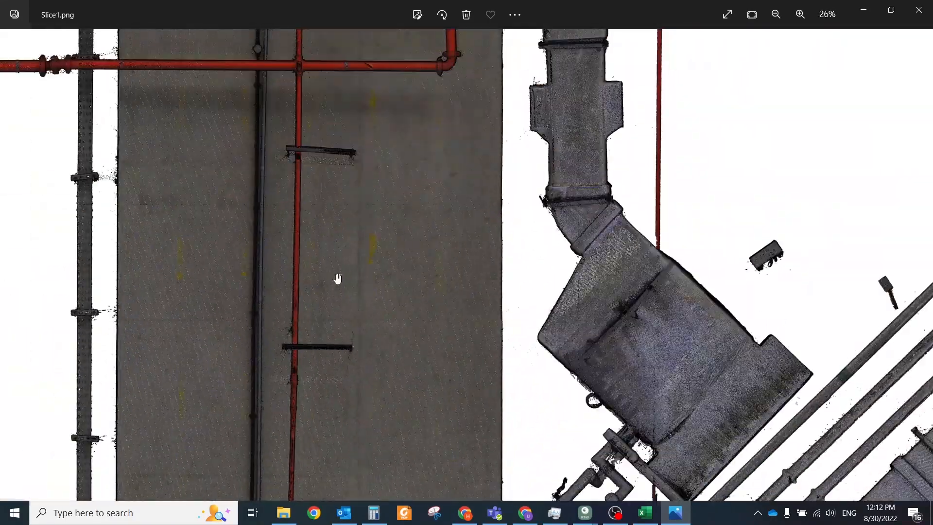
{"action": "left_click", "coordinate": [584, 513]}
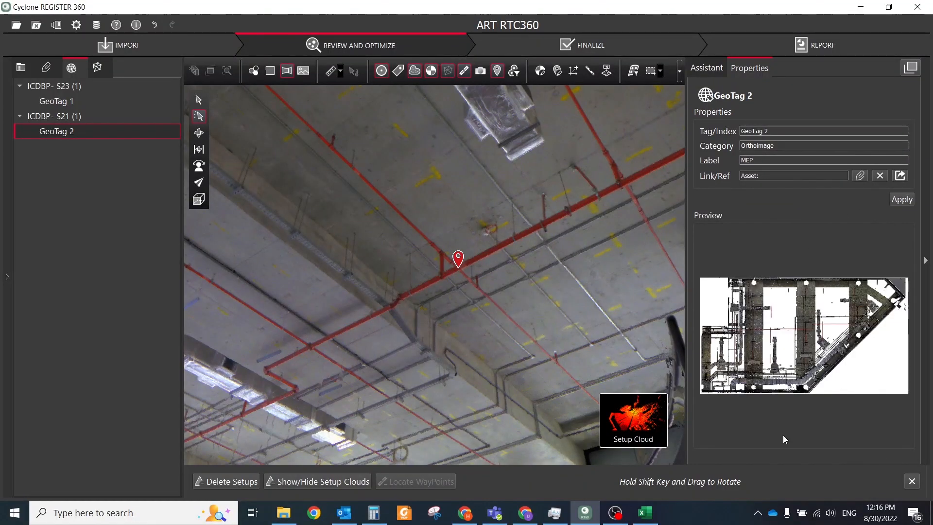
{"action": "mouse_move", "coordinate": [787, 406]}
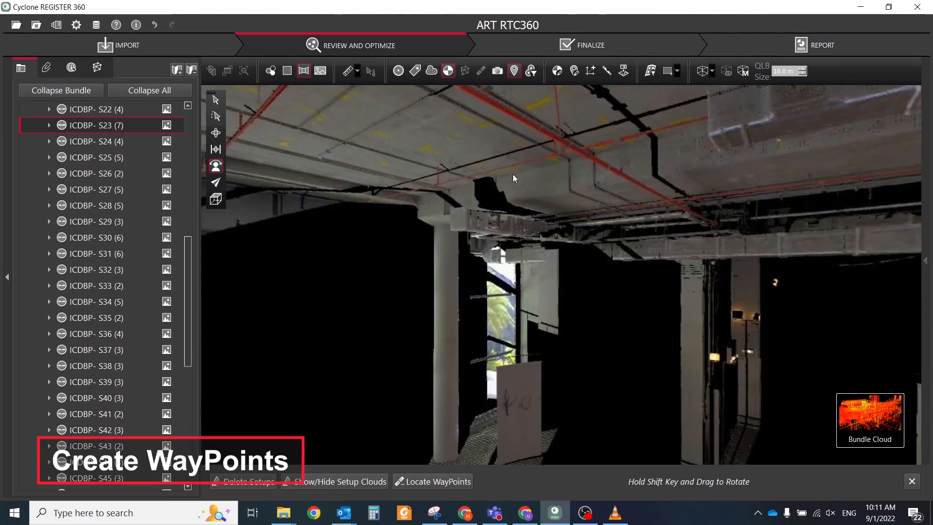
- Create waypoints from a picked gallery floor spot with WayPoint Height 6.000 m
{"action": "left_click_drag", "start_coordinate": [513, 178], "coordinate": [555, 211]}
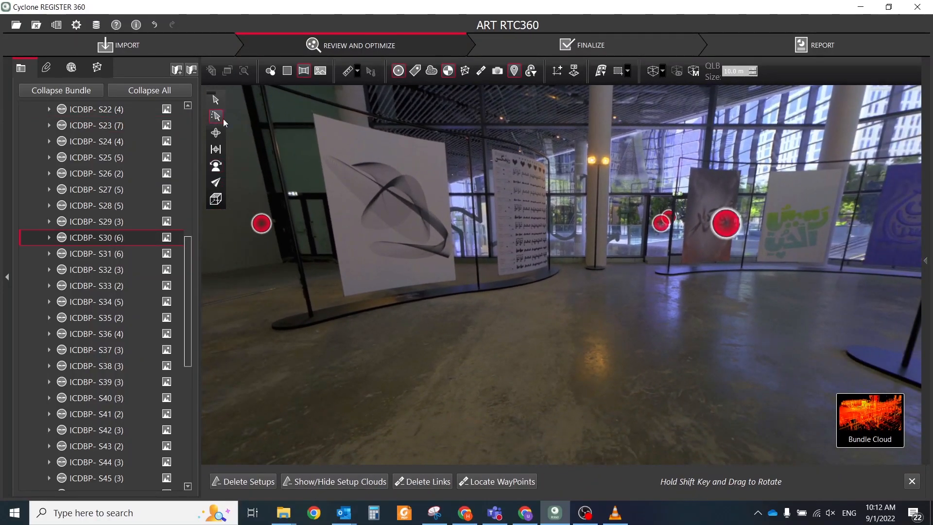
{"action": "left_click", "coordinate": [501, 481]}
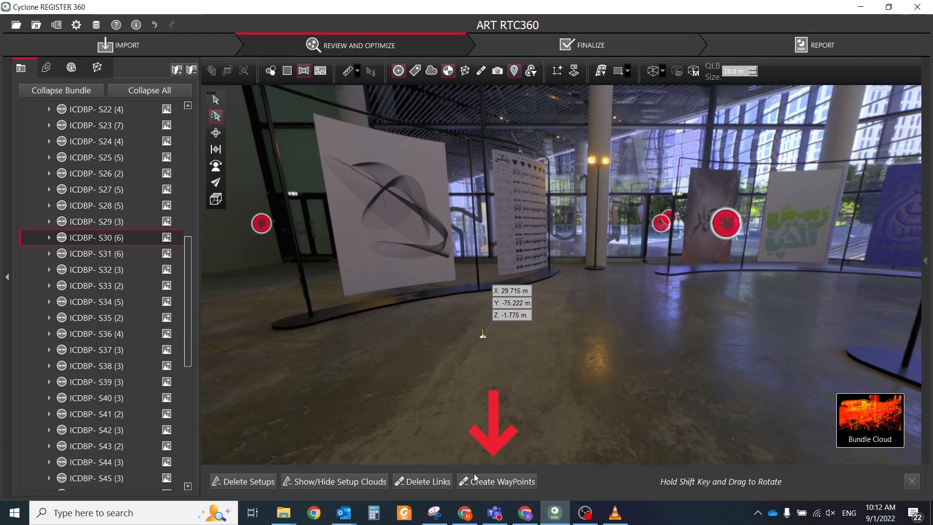
{"action": "left_click", "coordinate": [501, 481]}
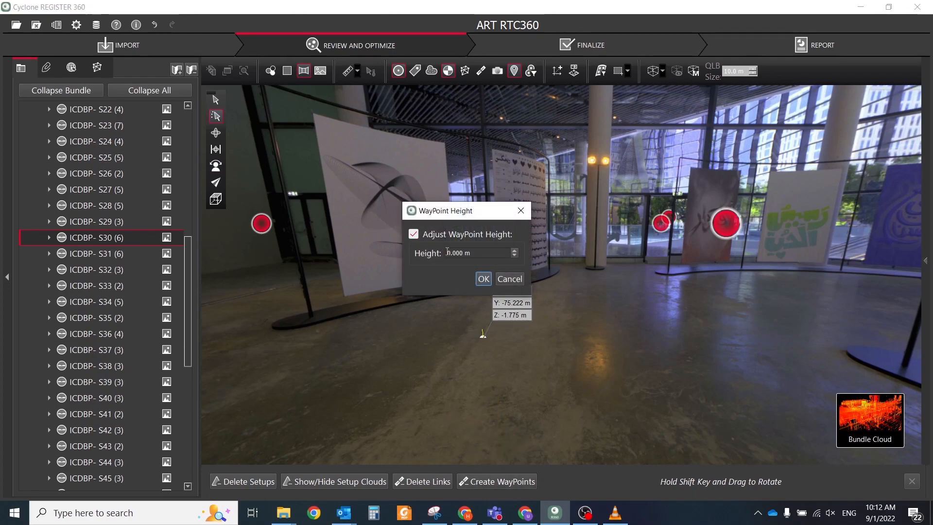
{"action": "type", "text": "6.000"}
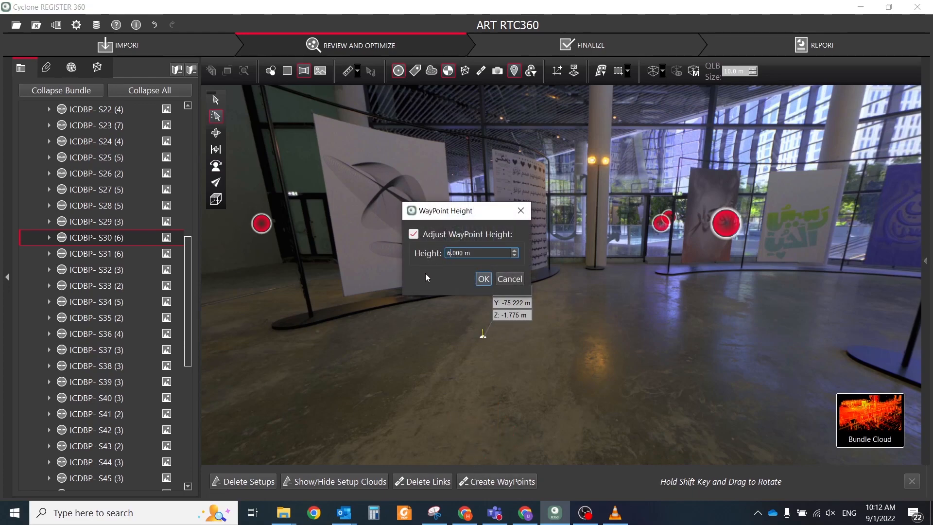
{"action": "left_click", "coordinate": [484, 279]}
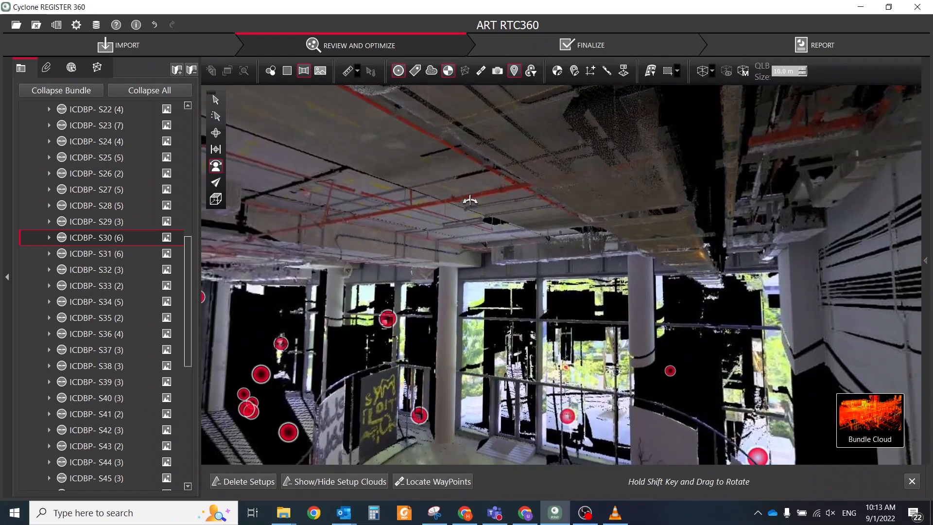
{"action": "left_click_drag", "start_coordinate": [470, 200], "coordinate": [602, 344]}
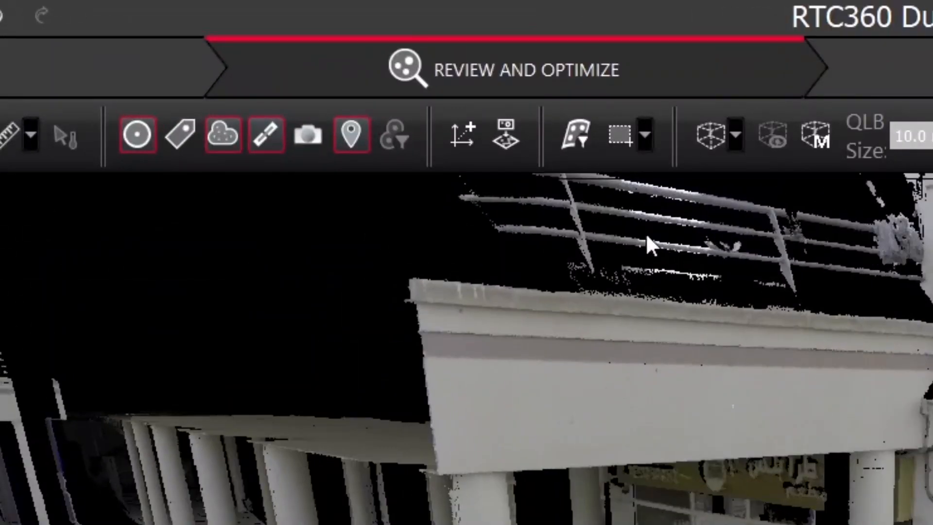
{"action": "mouse_move", "coordinate": [466, 136]}
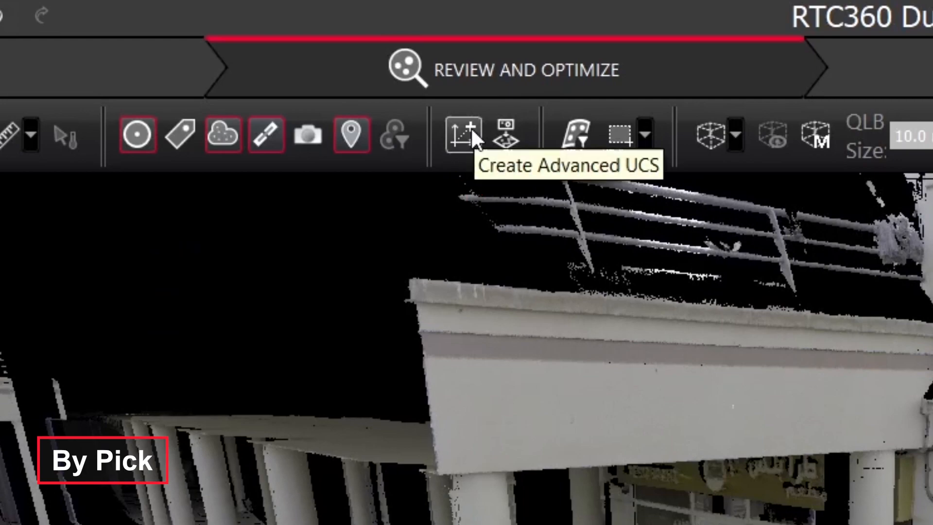
- Create an advanced UCS named 'UCS by corner', set By Corner, and edit its reference point
{"action": "left_click", "coordinate": [461, 135]}
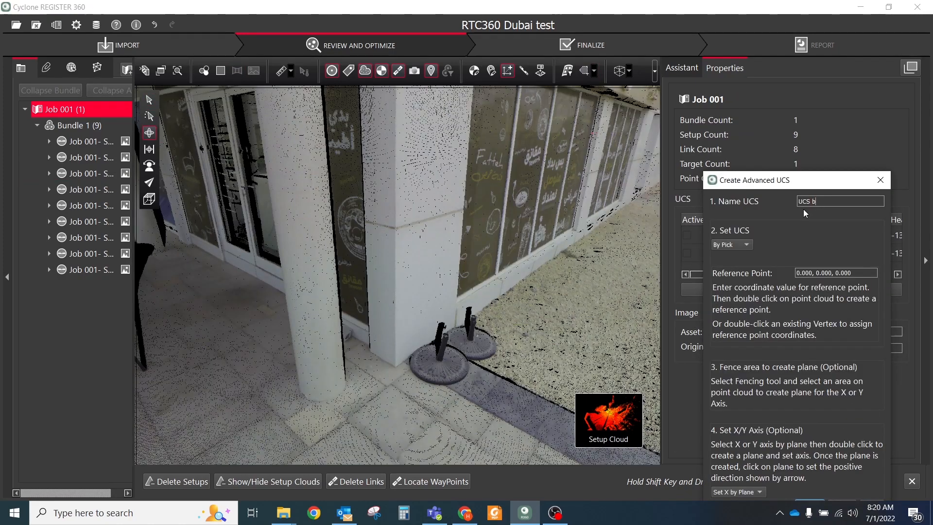
{"action": "left_click", "coordinate": [731, 244]}
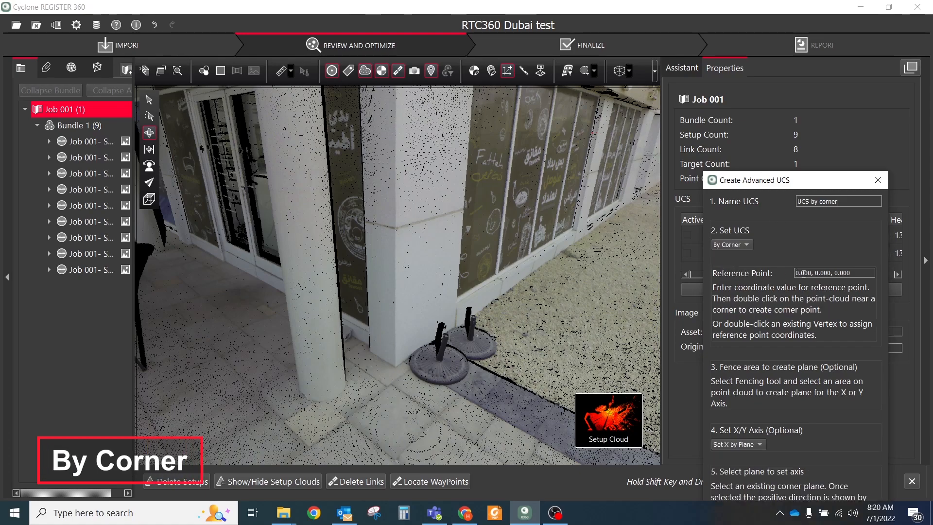
{"action": "double_click", "coordinate": [411, 377]}
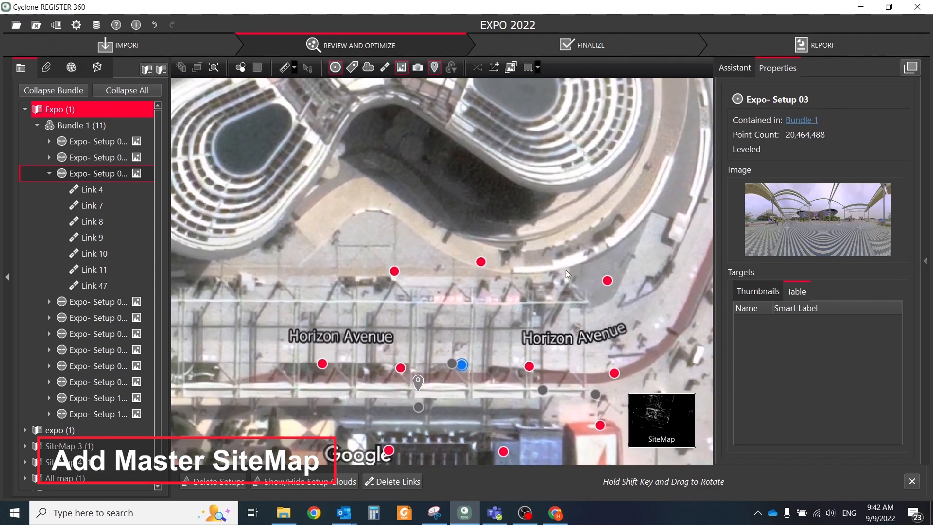
- Enter the Finalize stage for the ART RTC360 bundle split into Zone 1, Zone 2, Outside Area and Corridor
{"action": "left_click", "coordinate": [591, 45]}
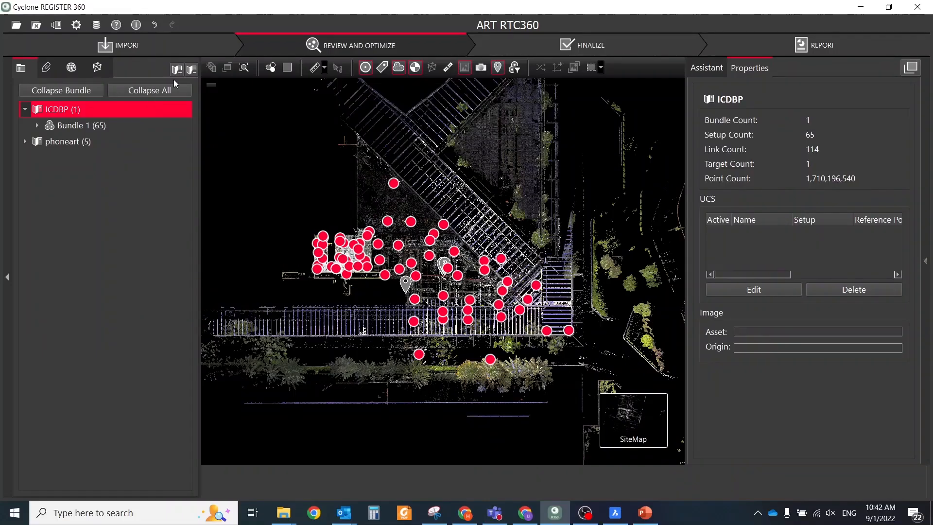
{"action": "left_click", "coordinate": [177, 68]}
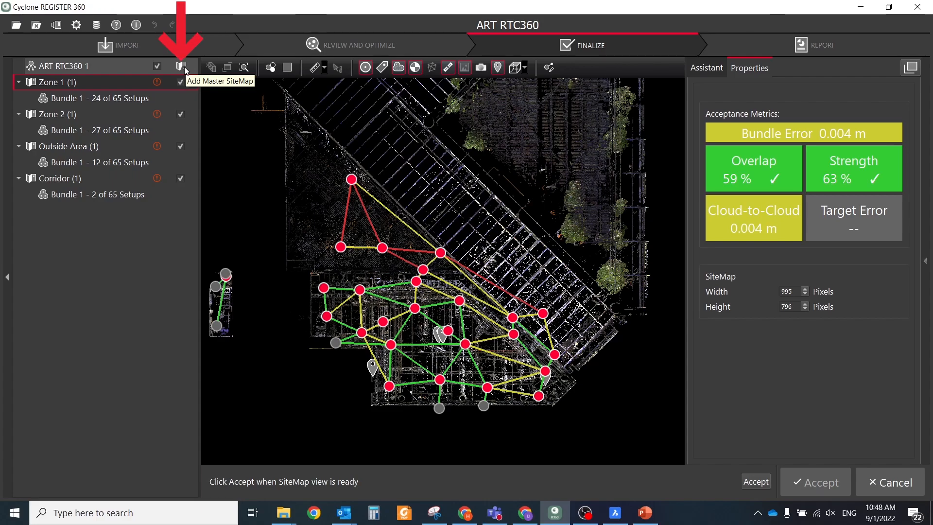
- Add the zone plan as master SiteMap 8 and hyperlink its areas to Zone 1, Zone 2 and Corridor
{"action": "left_click", "coordinate": [179, 67]}
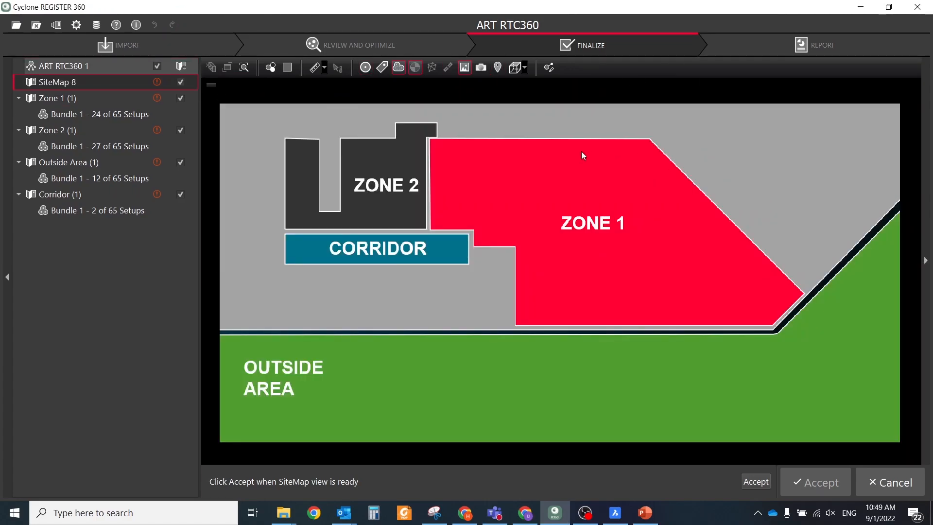
{"action": "left_click", "coordinate": [548, 67]}
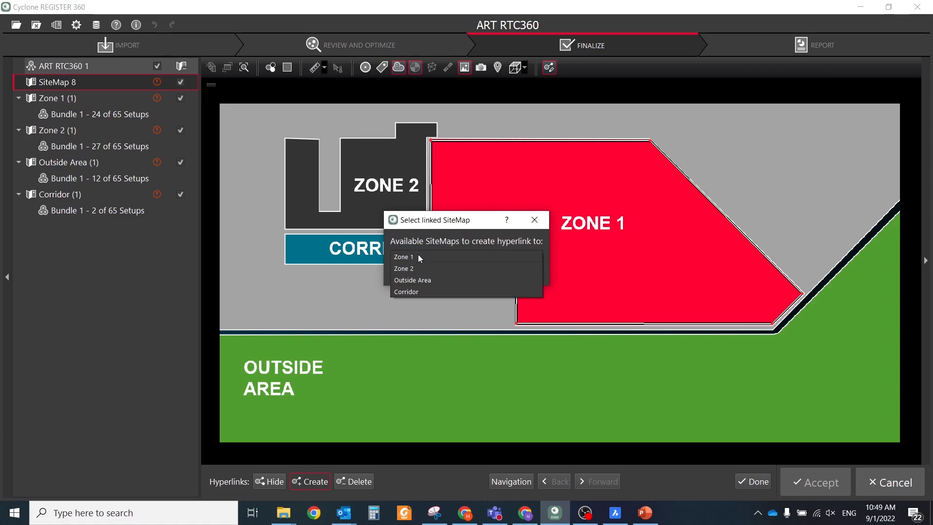
{"action": "left_click", "coordinate": [404, 257]}
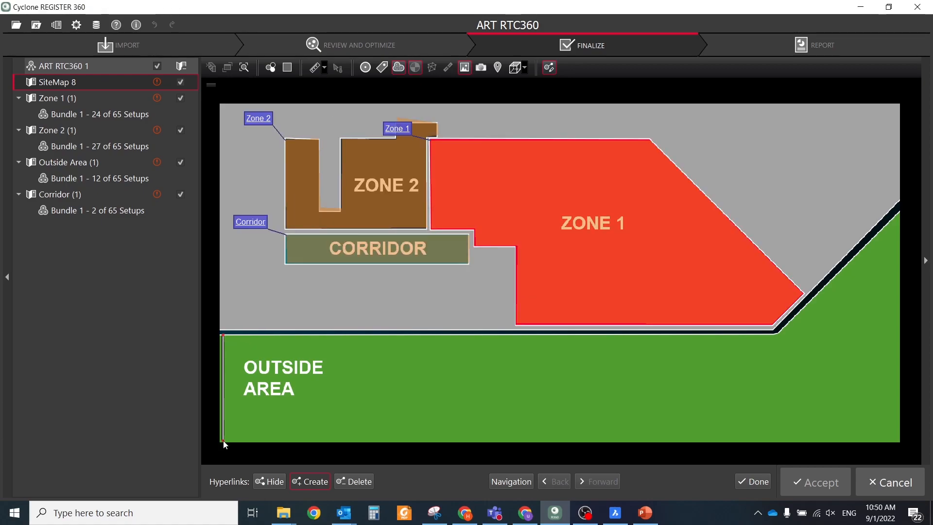
{"action": "mouse_move", "coordinate": [577, 355]}
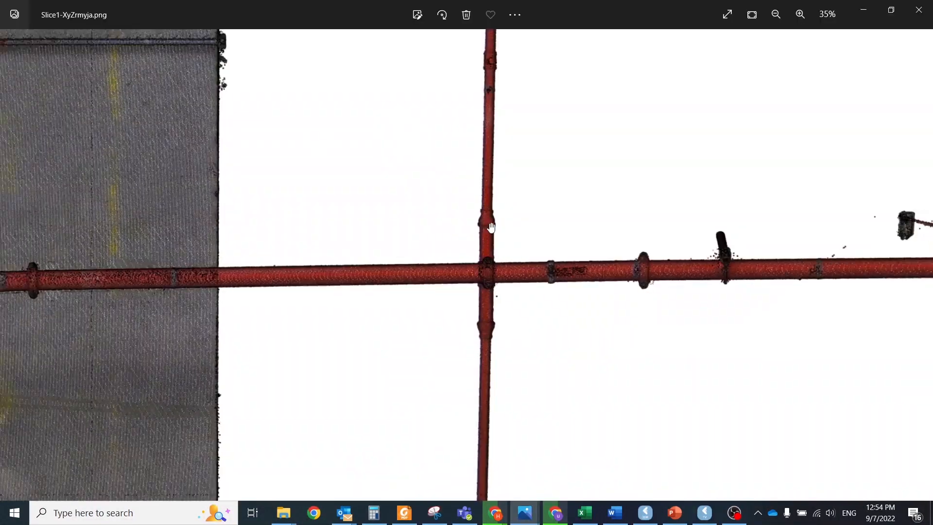
- Leave the Slice1 PNG in Photos and switch to the TruView scene with modelled pipes
{"action": "left_click", "coordinate": [776, 13]}
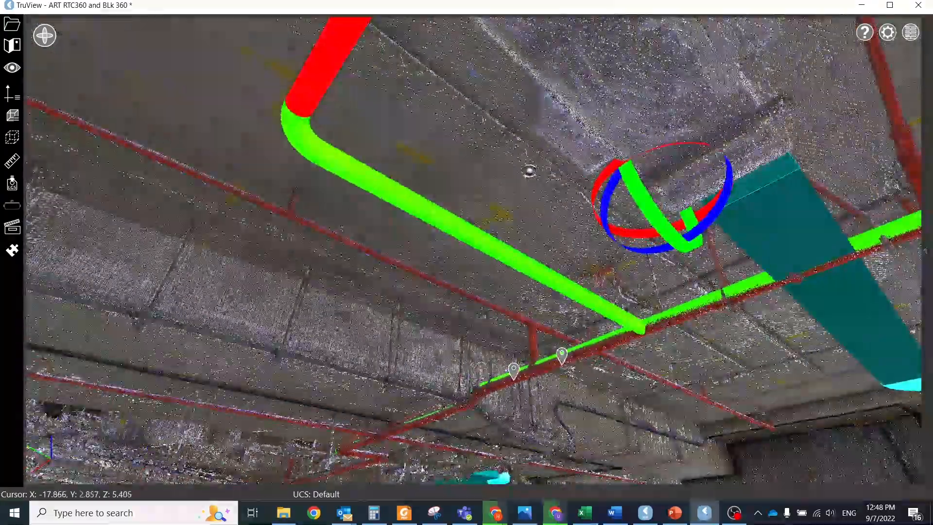
- Mark up snapshot ICDBP-S30 with a rectangle over the duct labelled 'Abcdefg'
{"action": "left_click", "coordinate": [830, 30]}
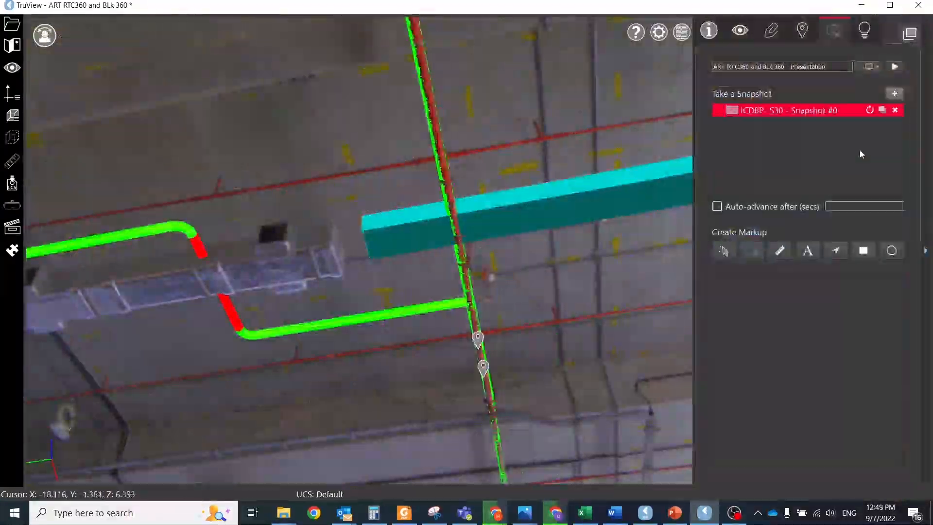
{"action": "type", "text": "Abcdefg"}
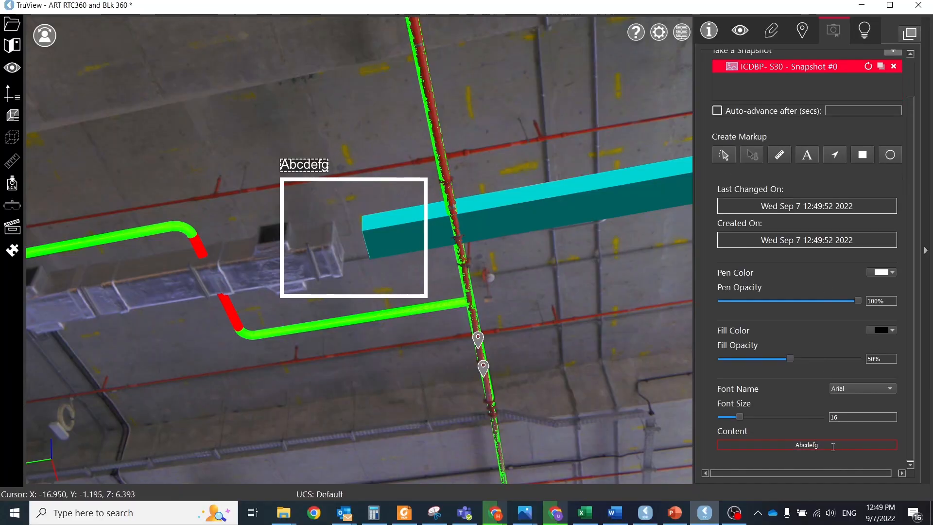